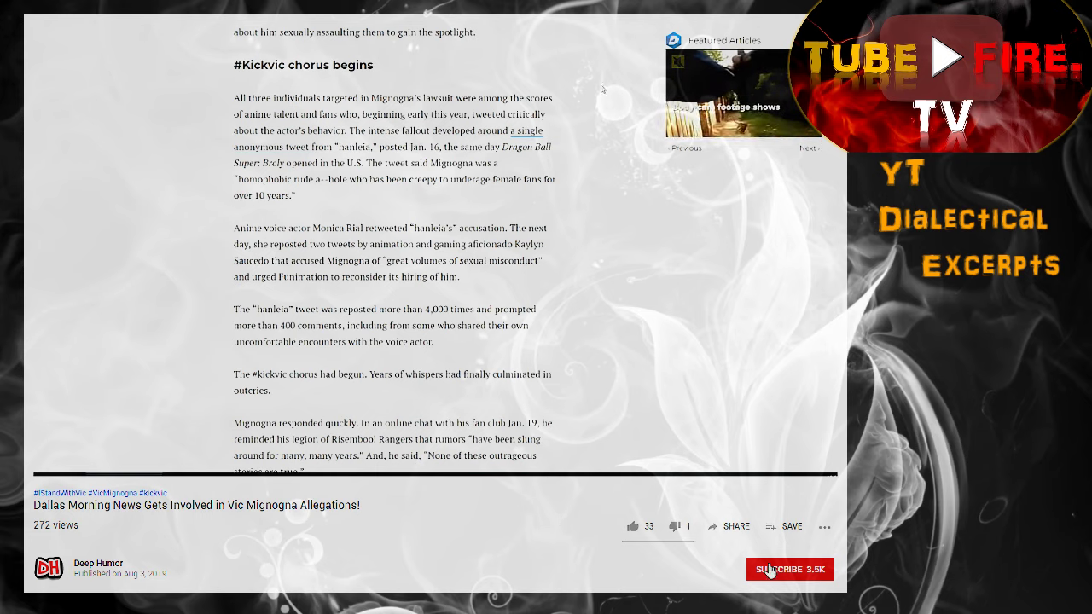
Subscribe to the channel that posted the Vic Mignogna allegations video.
{"action": "left_click", "coordinate": [778, 570]}
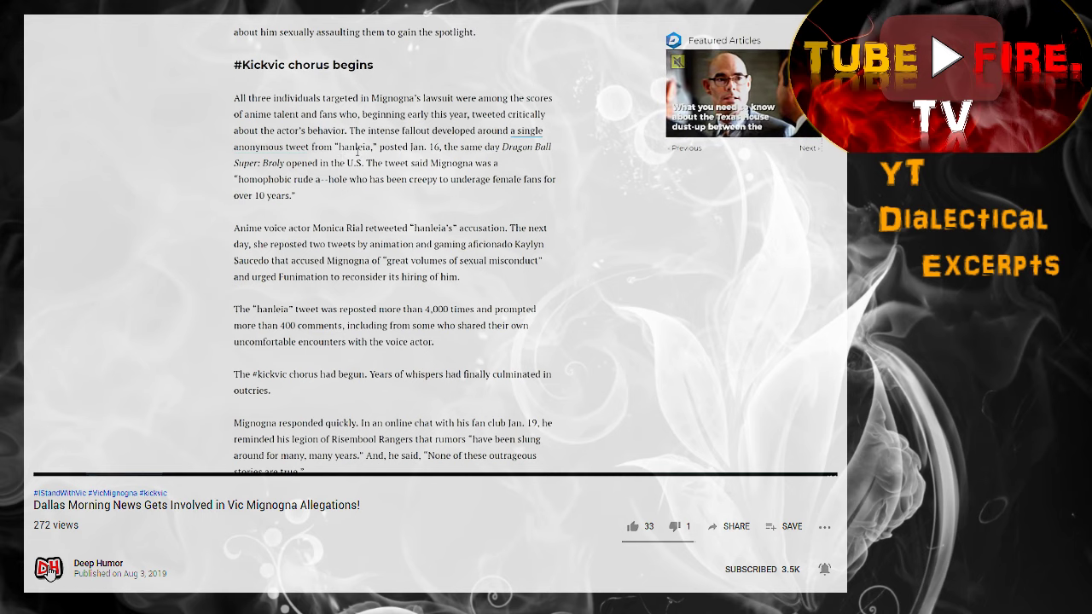
{"action": "scroll", "scroll_direction": "down", "scroll_amount": 3}
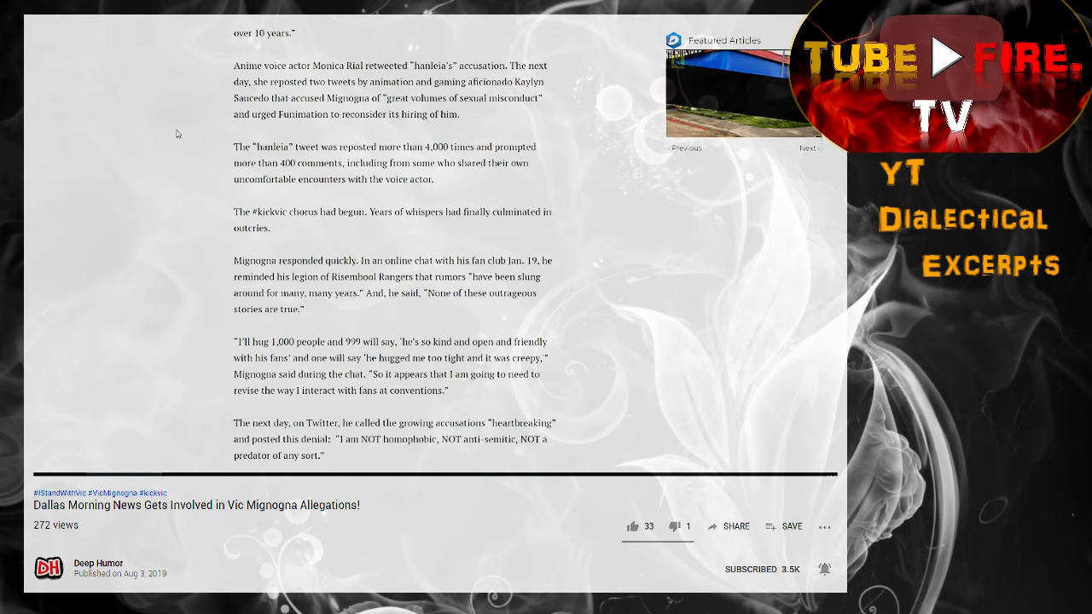
{"action": "scroll", "scroll_direction": "down", "scroll_amount": 3}
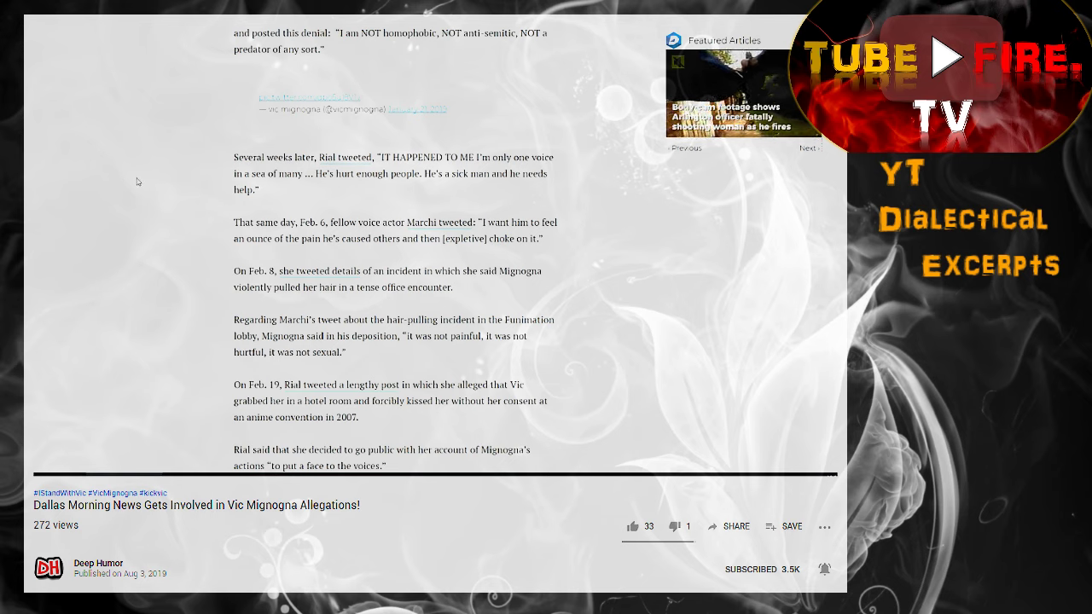
{"action": "scroll", "scroll_direction": "down", "scroll_amount": 3}
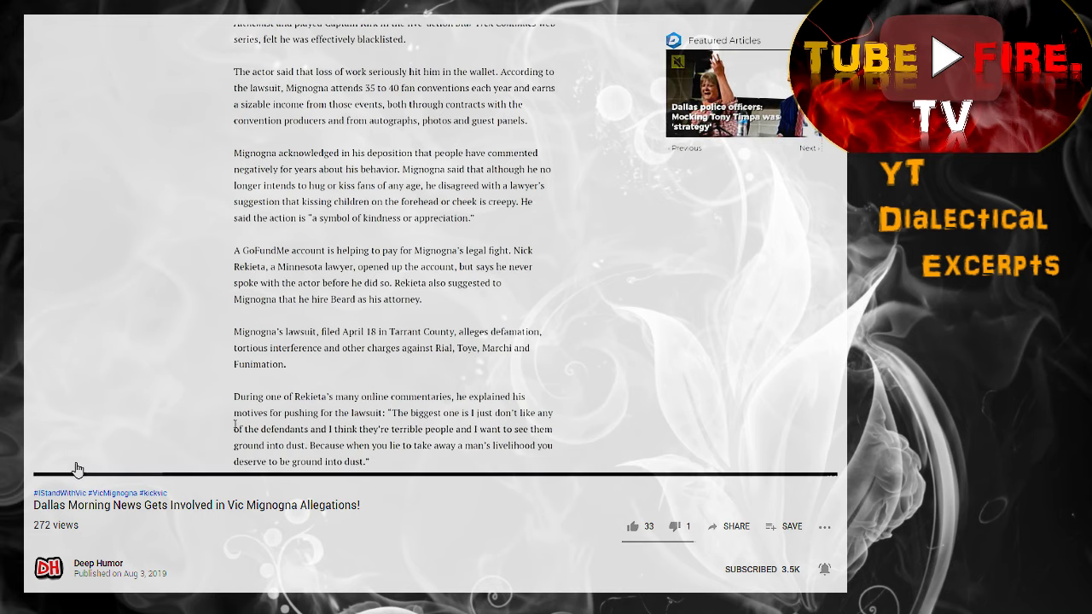
{"action": "scroll", "scroll_direction": "down", "scroll_amount": 3}
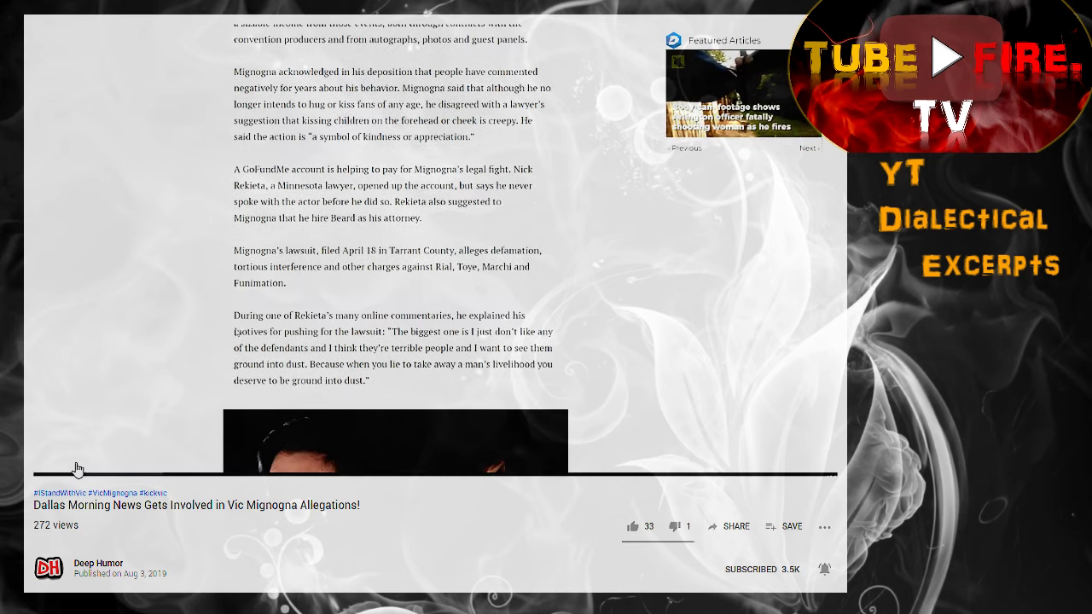